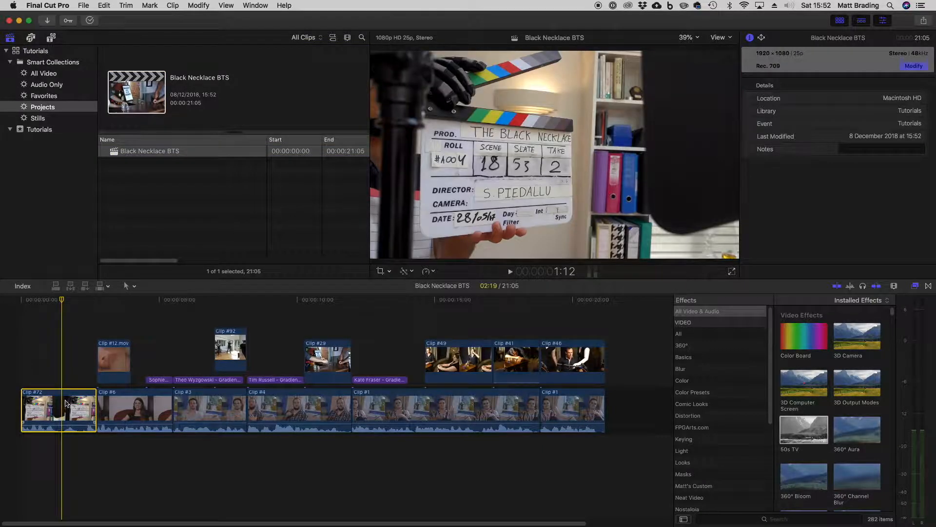
# - Select Clip #72 in the timeline to show its video properties in the Inspector
pyautogui.click(58, 409)
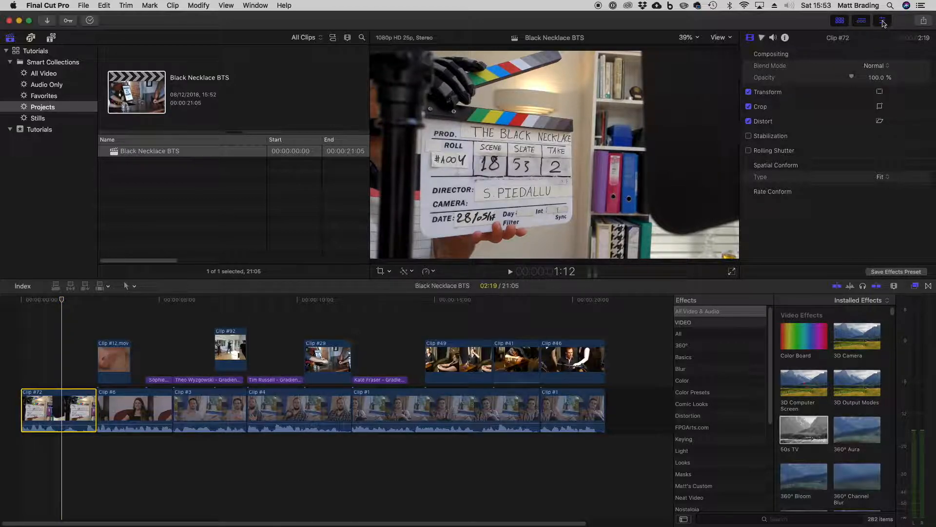
pyautogui.moveTo(883, 22)
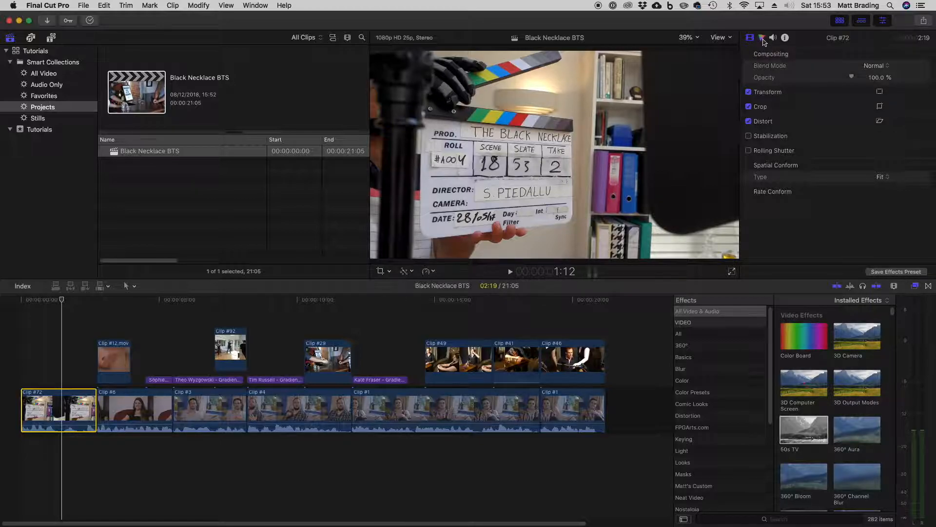
# - Bring up the Color Board for Clip #72, glancing at Saturation before settling on Exposure
pyautogui.click(750, 38)
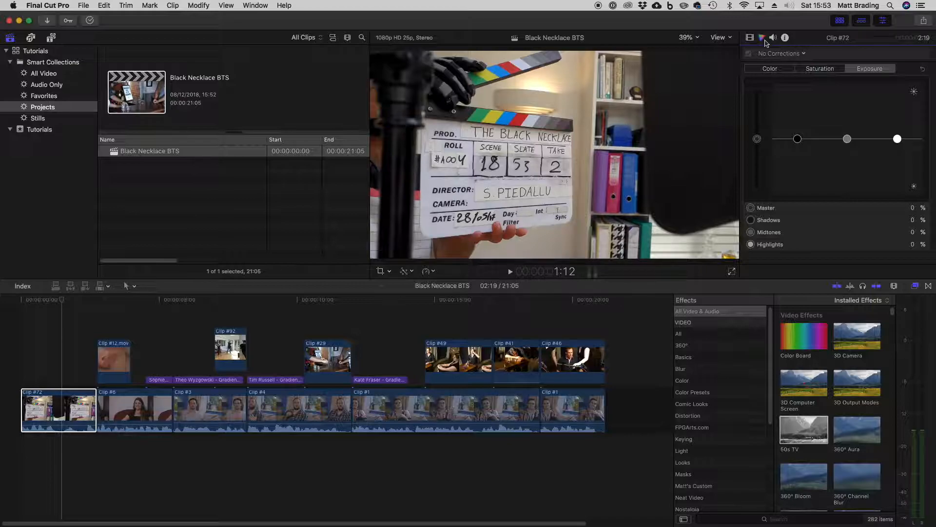
pyautogui.moveTo(775, 65)
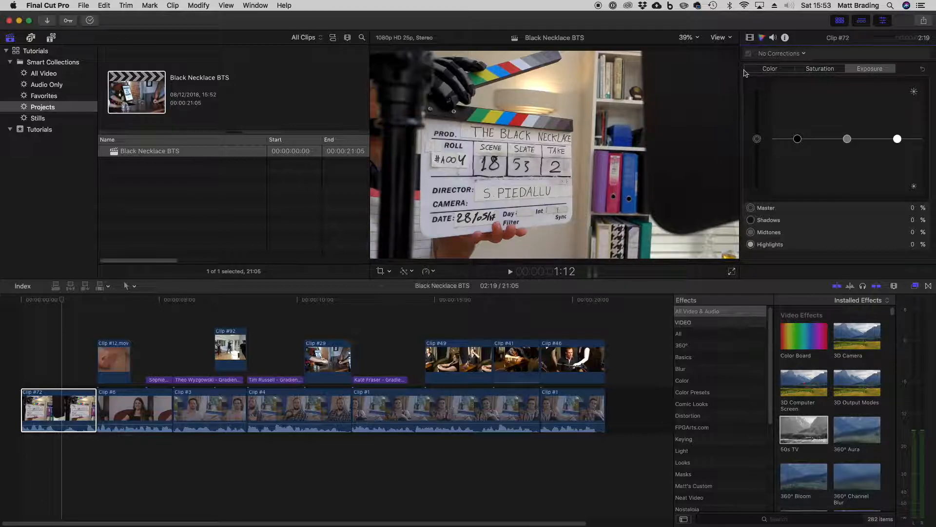
pyautogui.click(820, 68)
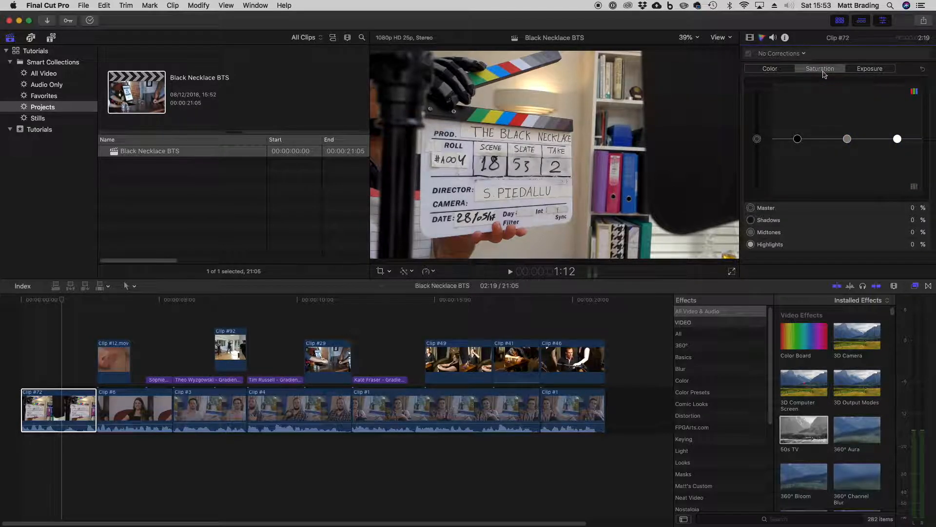
pyautogui.click(869, 68)
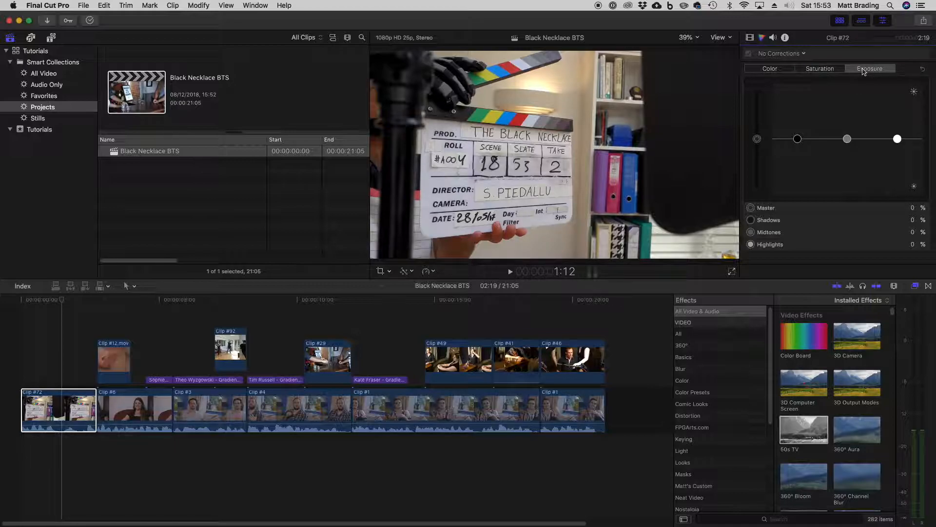
pyautogui.moveTo(769, 70)
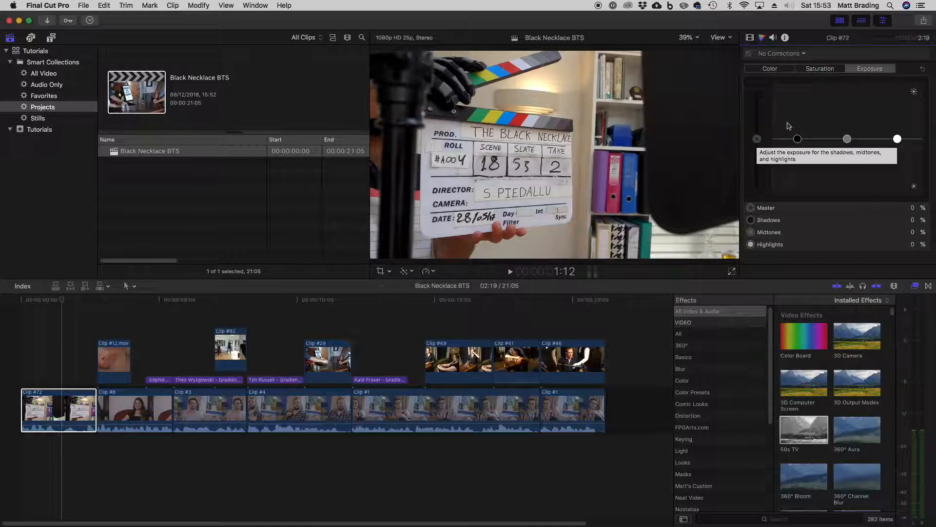
pyautogui.moveTo(897, 138)
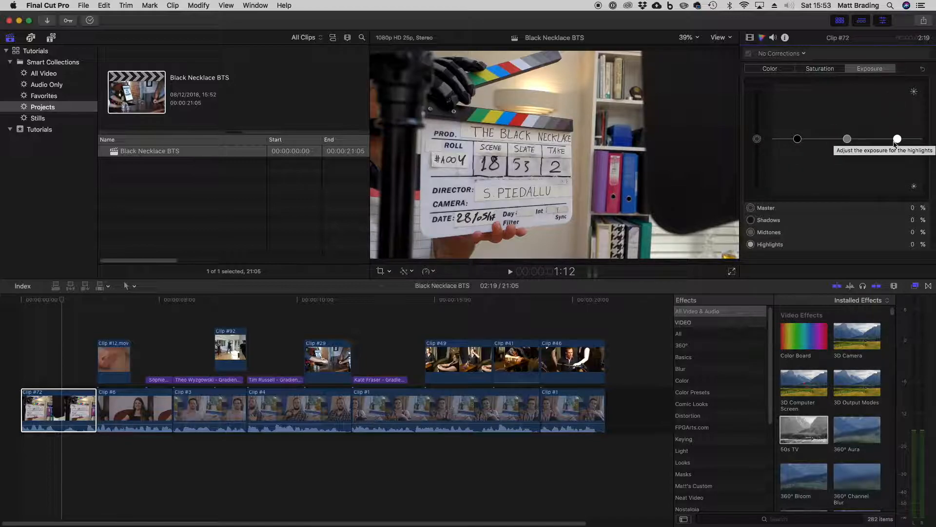
pyautogui.moveTo(891, 149)
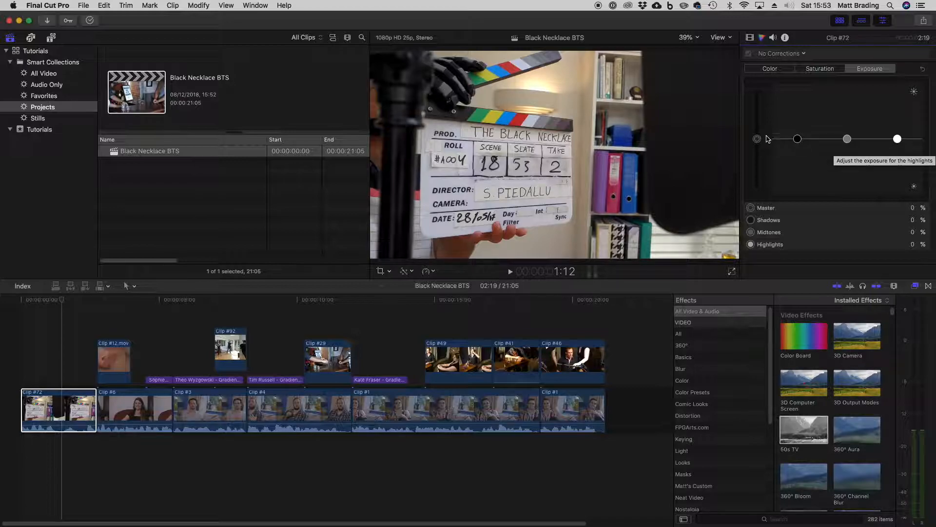
pyautogui.moveTo(757, 139)
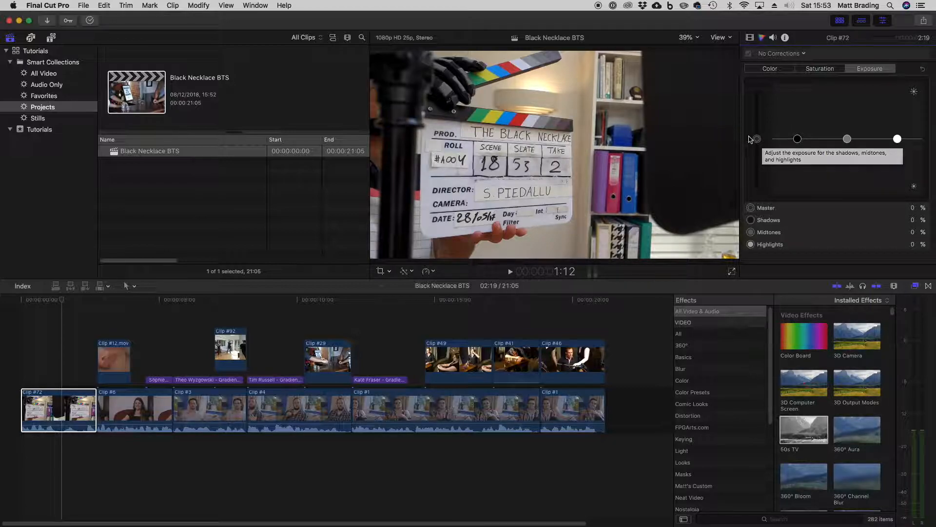
pyautogui.moveTo(754, 142)
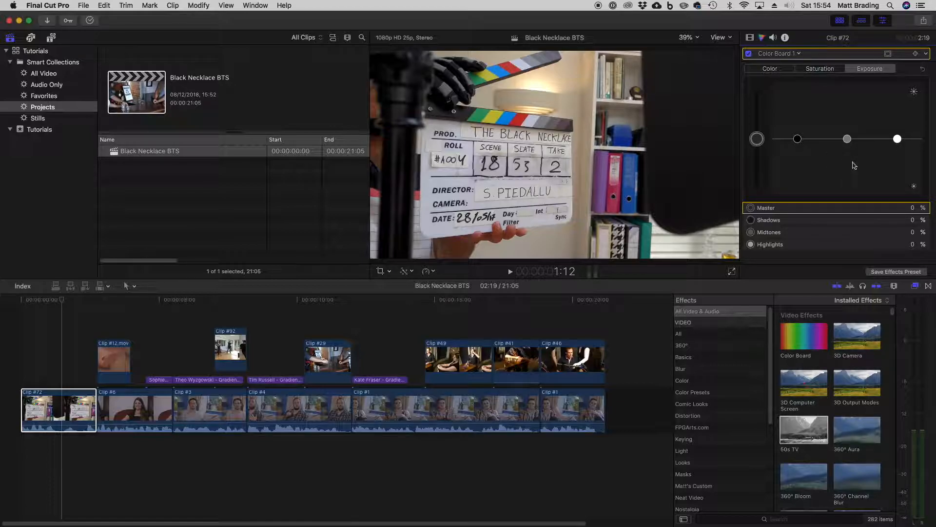
pyautogui.moveTo(895, 123)
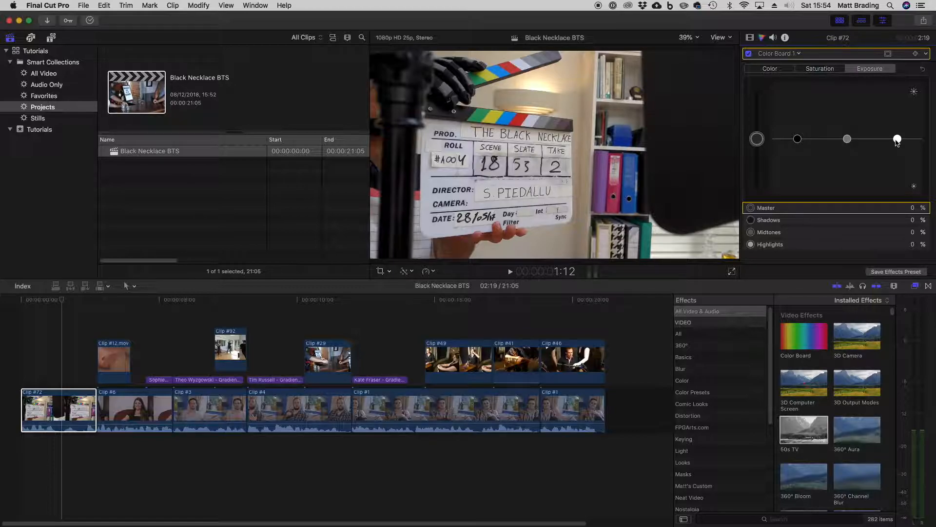
pyautogui.moveTo(898, 139)
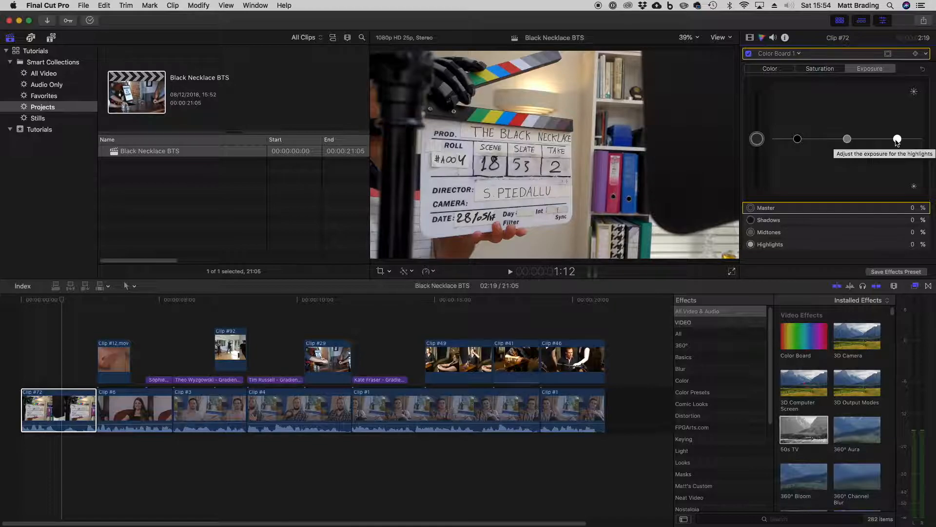
pyautogui.moveTo(834, 150)
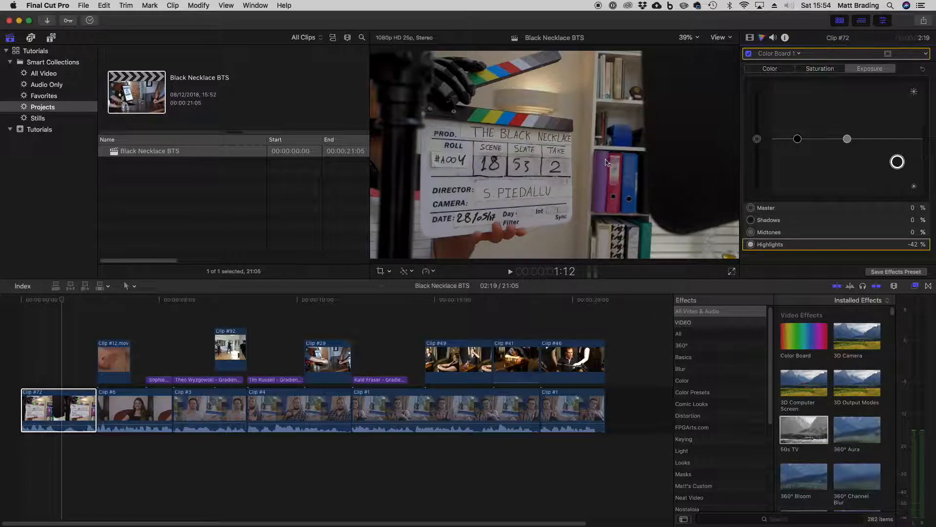
pyautogui.moveTo(928, 71)
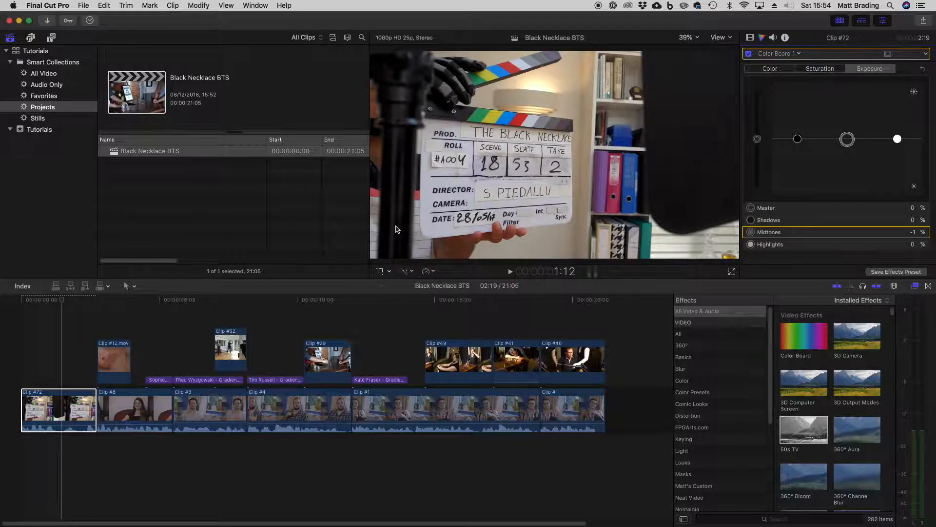
pyautogui.moveTo(698, 108)
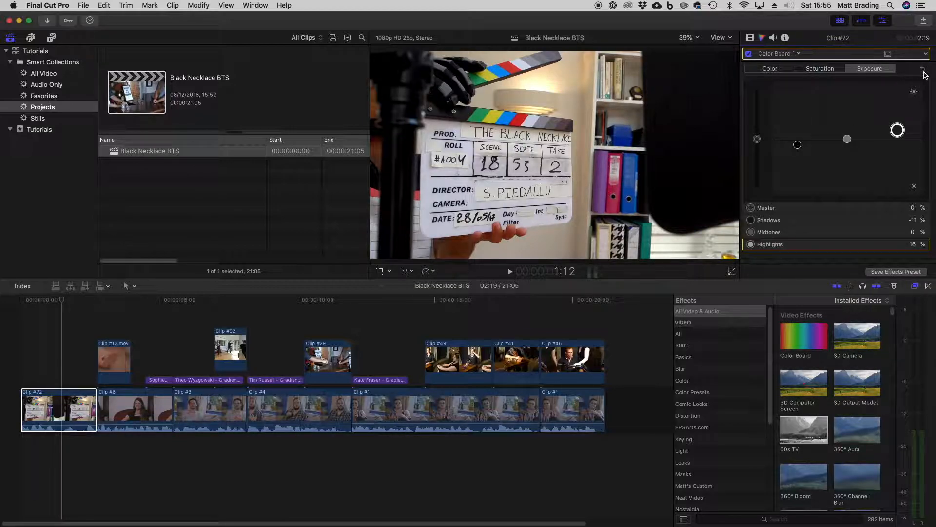
# - Leave master saturation at 1% and move on to the Color tint controls
pyautogui.click(820, 68)
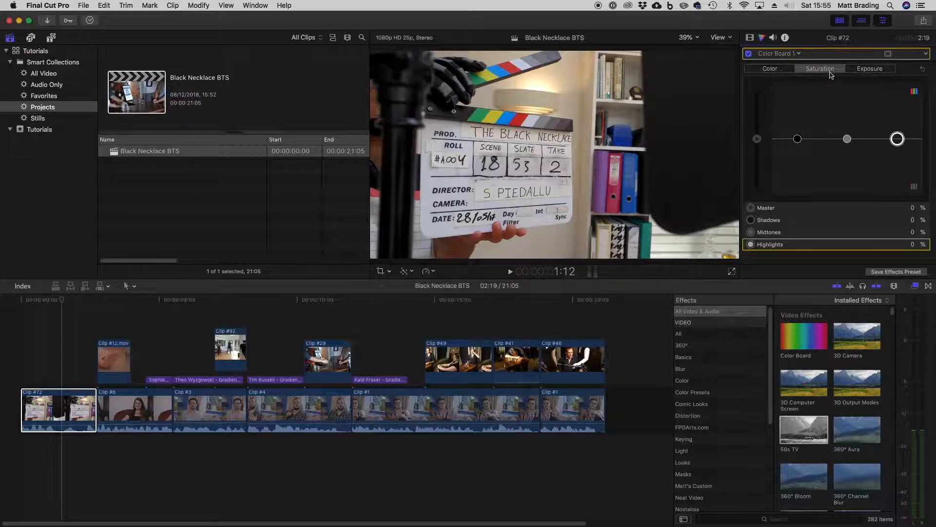
pyautogui.moveTo(788, 138)
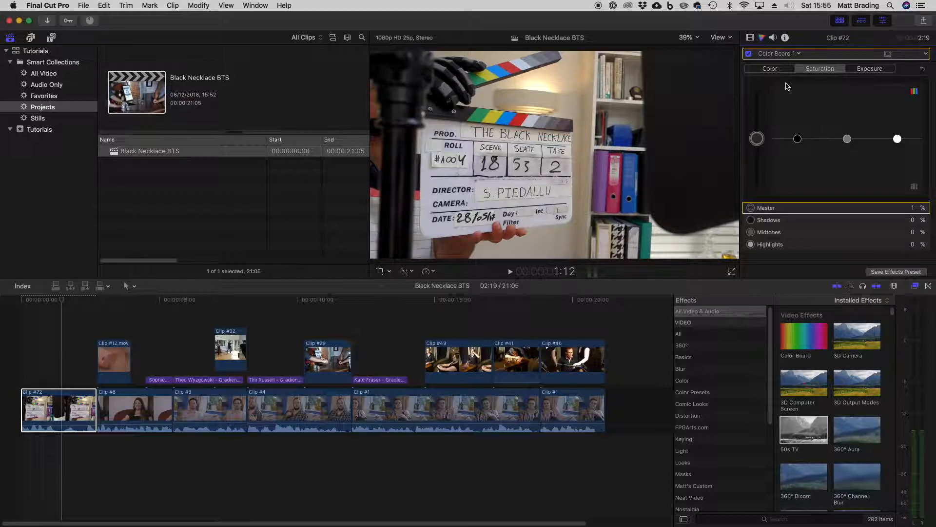
pyautogui.click(769, 69)
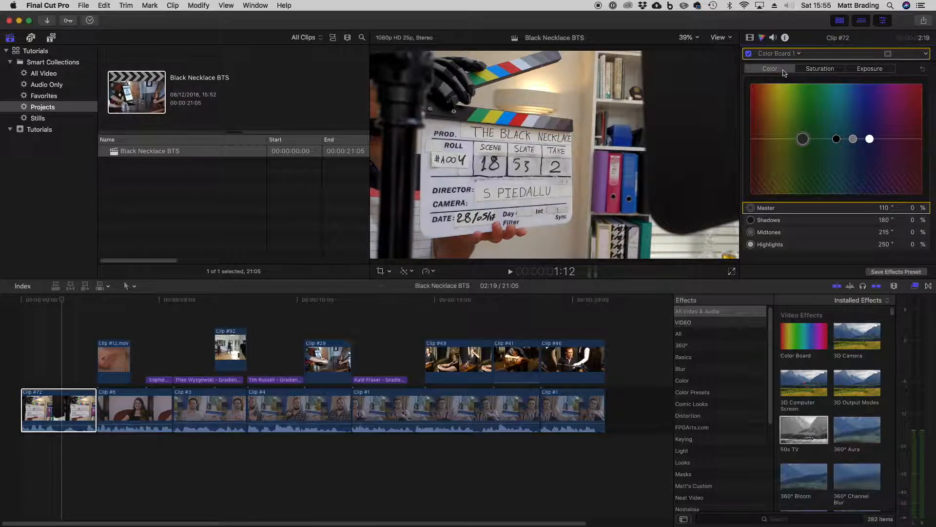
pyautogui.moveTo(787, 145)
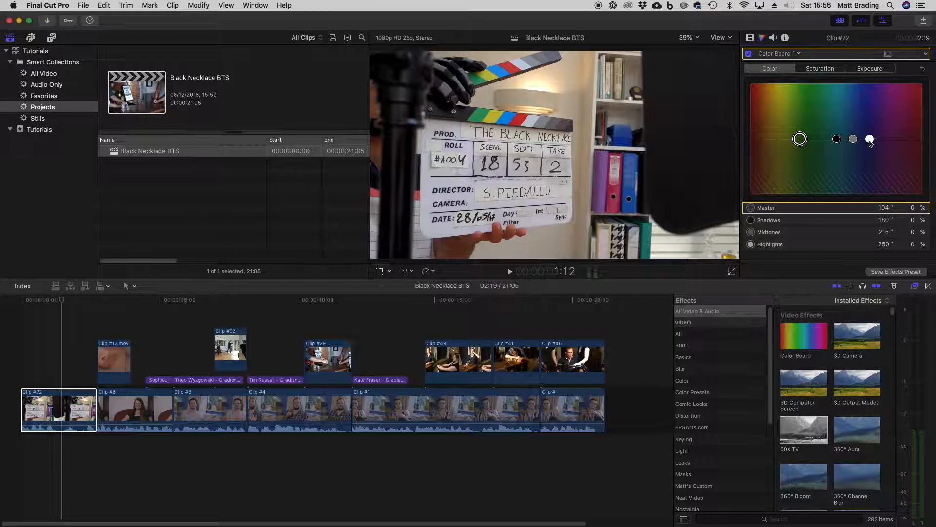
pyautogui.moveTo(870, 140)
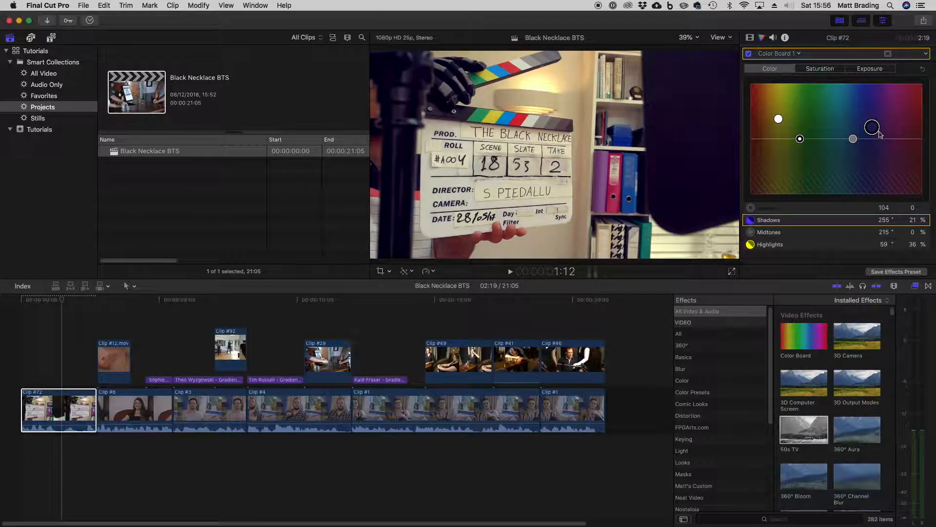
pyautogui.moveTo(872, 127)
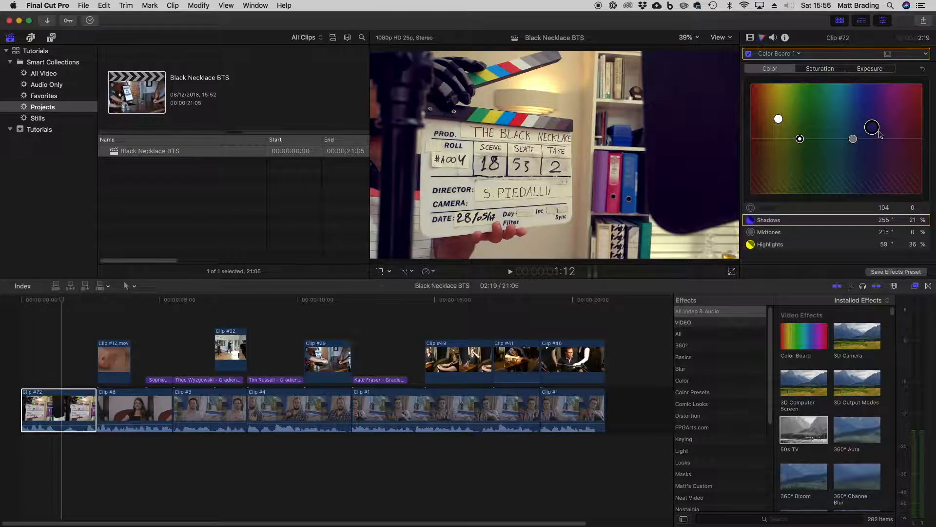
pyautogui.moveTo(869, 123)
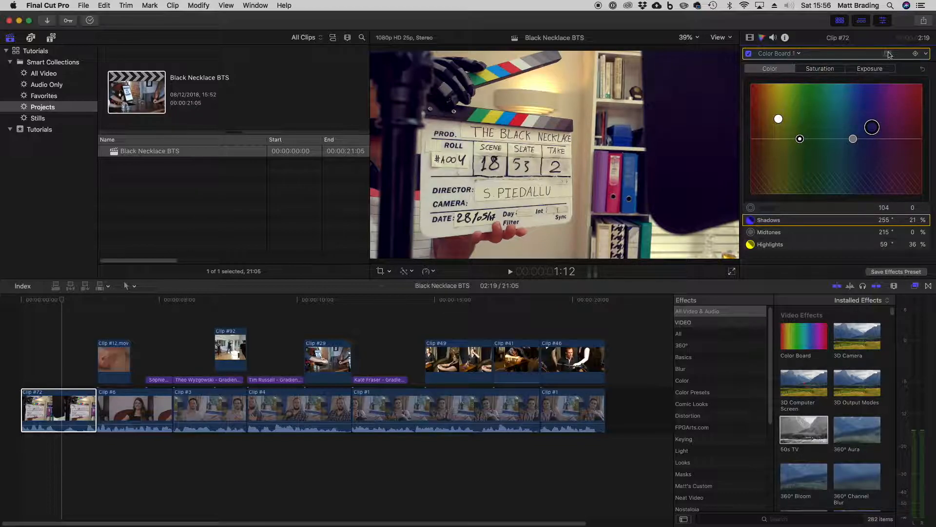
pyautogui.moveTo(889, 53)
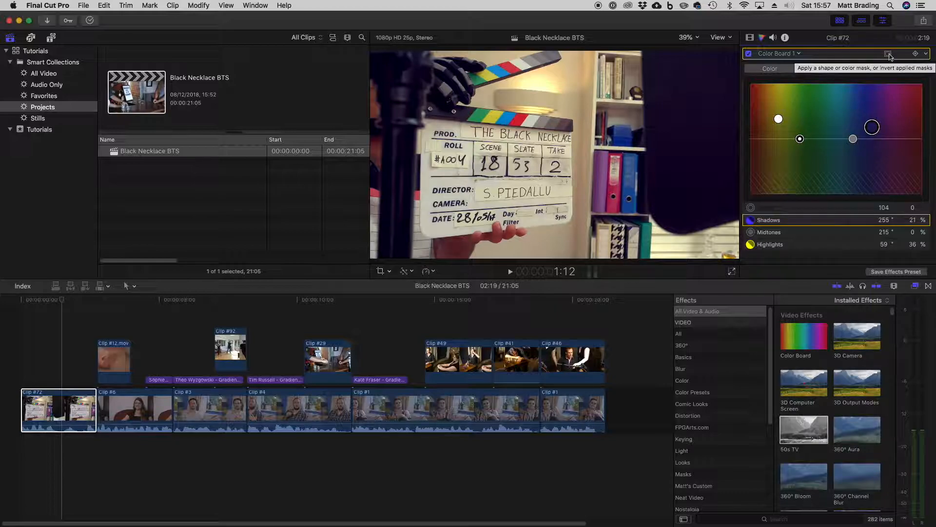